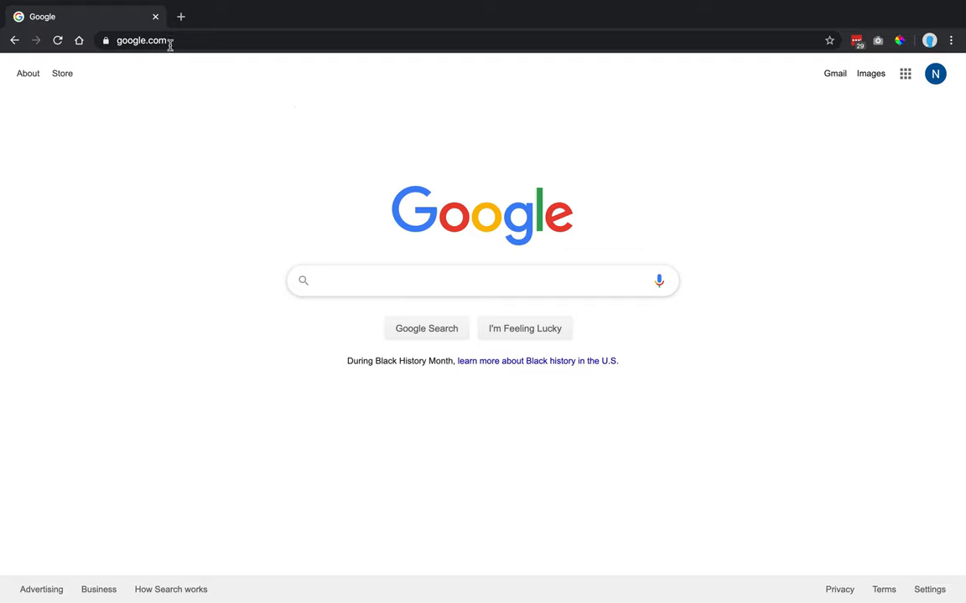
# Select the address bar to replace google.com with the Dynamix Pro CRM address
pyautogui.click(141, 40)
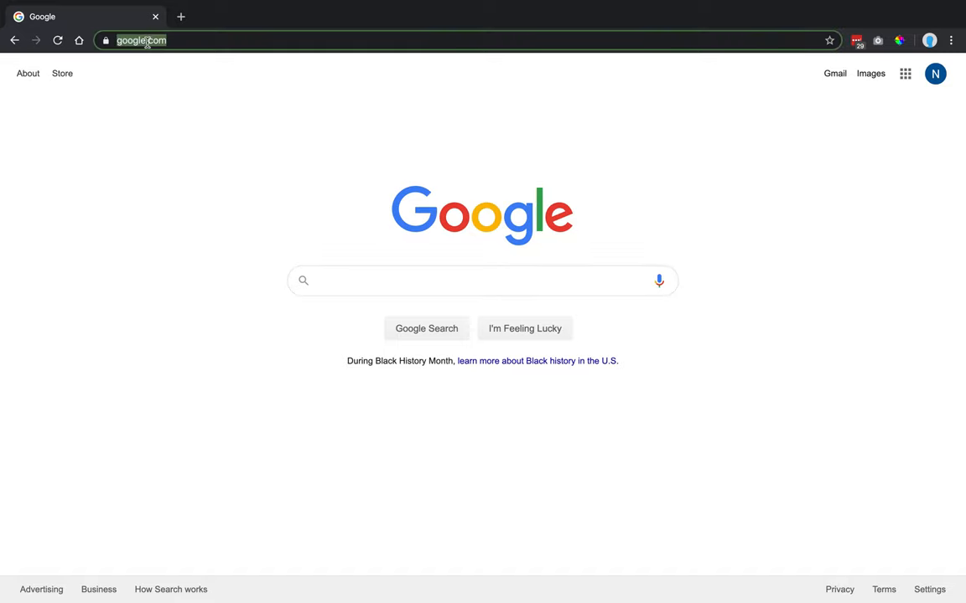
pyautogui.moveTo(250, 44)
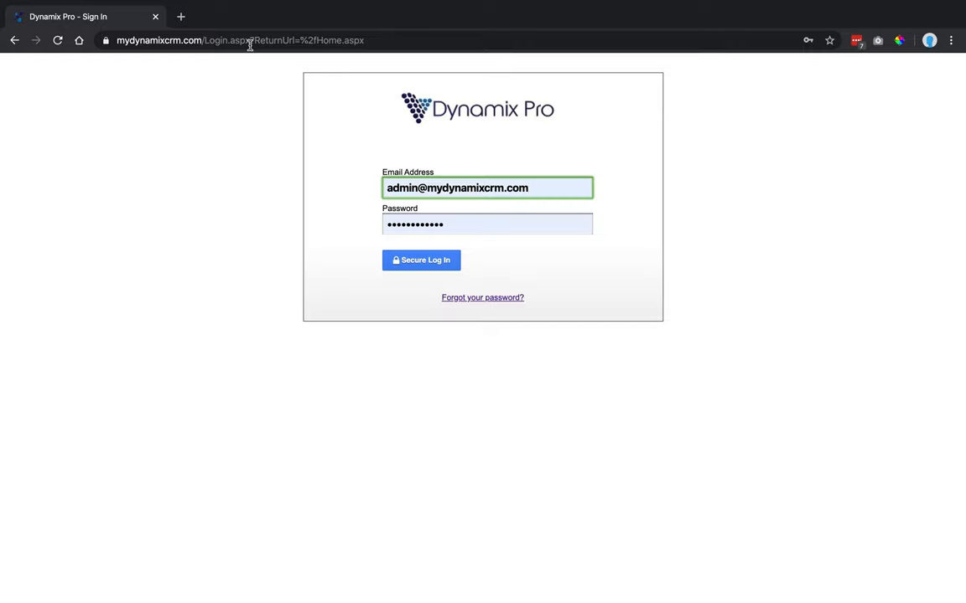
# Sign in to Dynamix Pro as the TestAccount user via Secure Log In
pyautogui.click(486, 187)
pyautogui.write('Test')
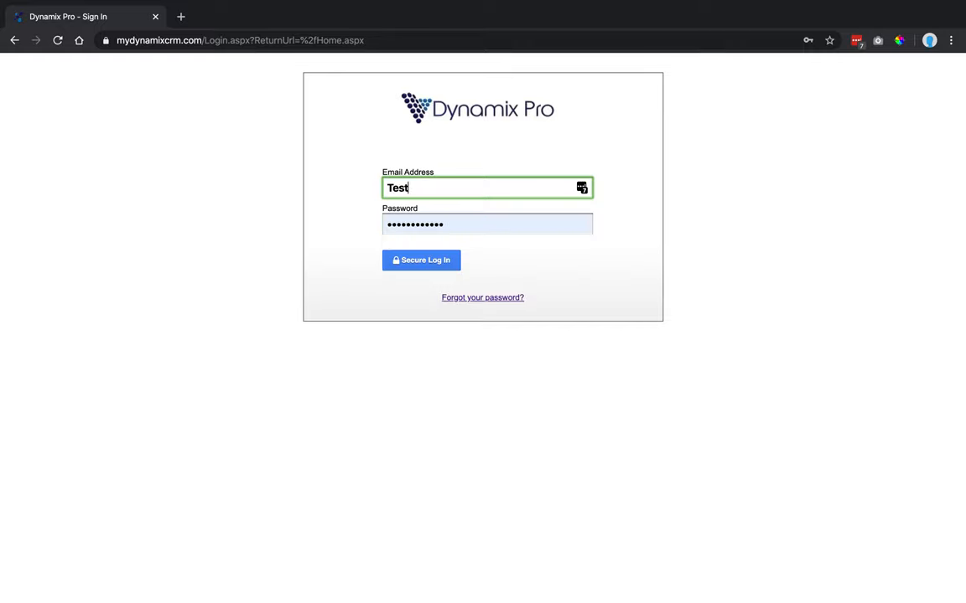
pyautogui.write('Ac')
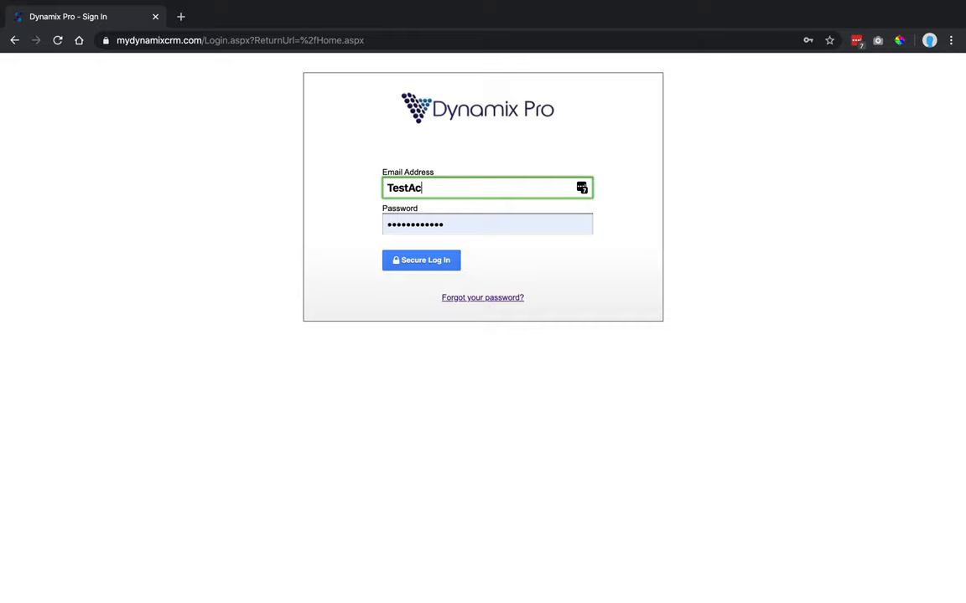
pyautogui.write('count')
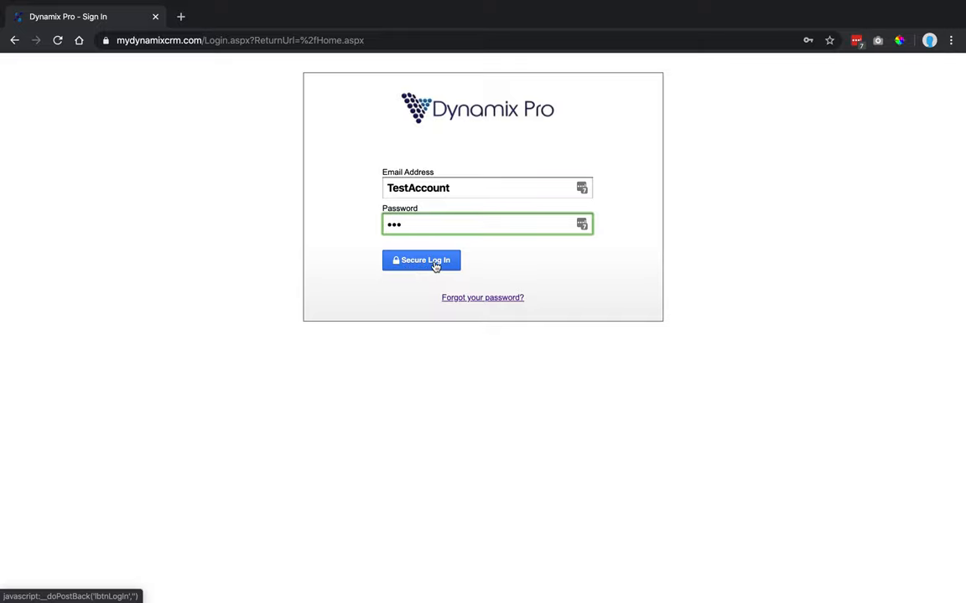
pyautogui.click(422, 260)
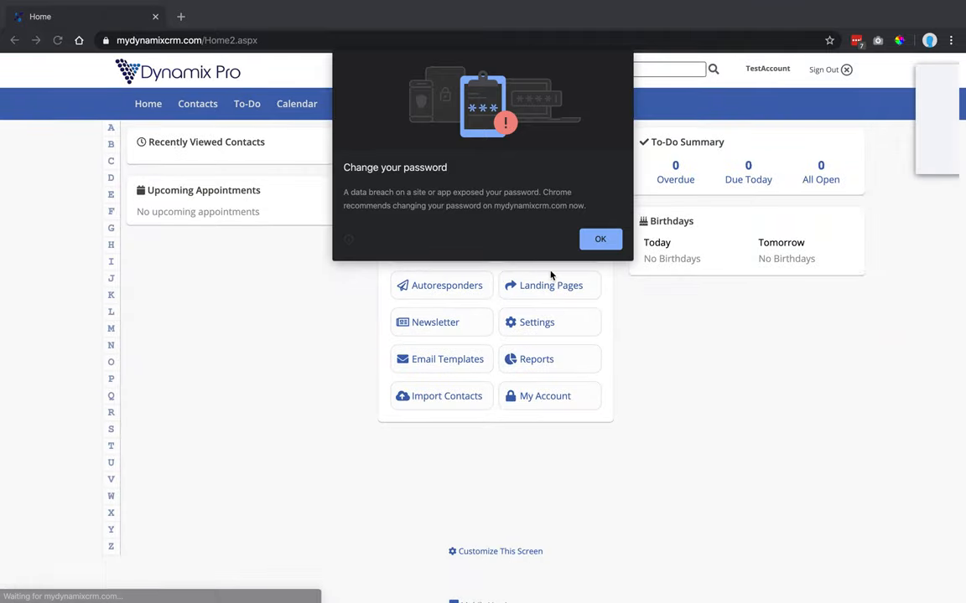
# Dismiss Chrome's 'Change your password' breach warning over the Home dashboard
pyautogui.click(600, 238)
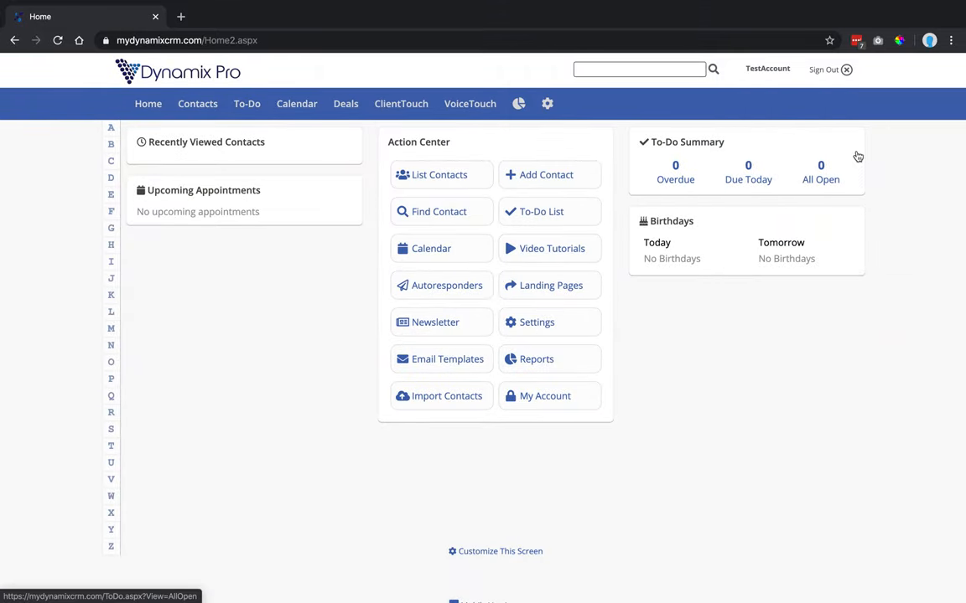
pyautogui.moveTo(637, 151)
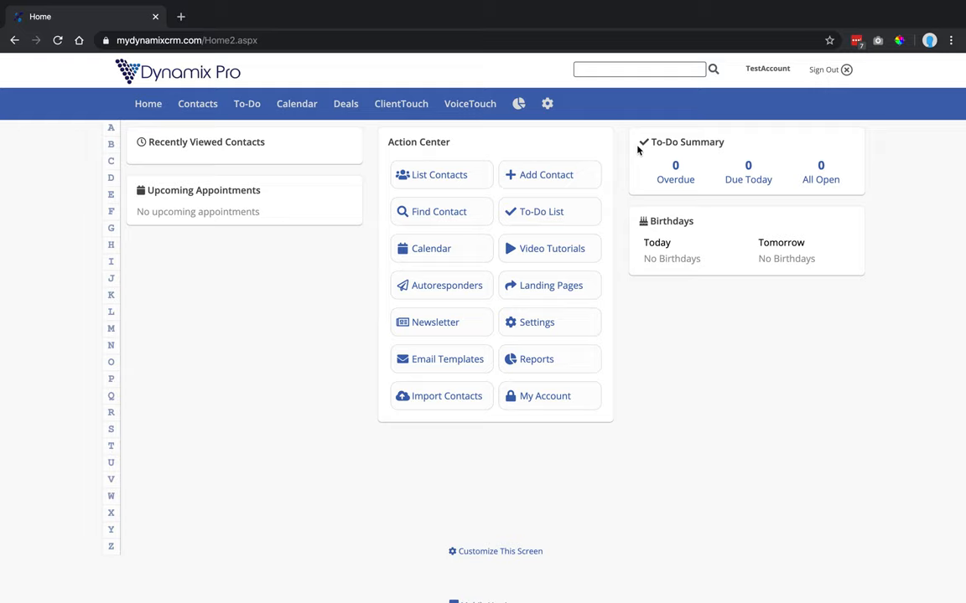
pyautogui.moveTo(637, 151)
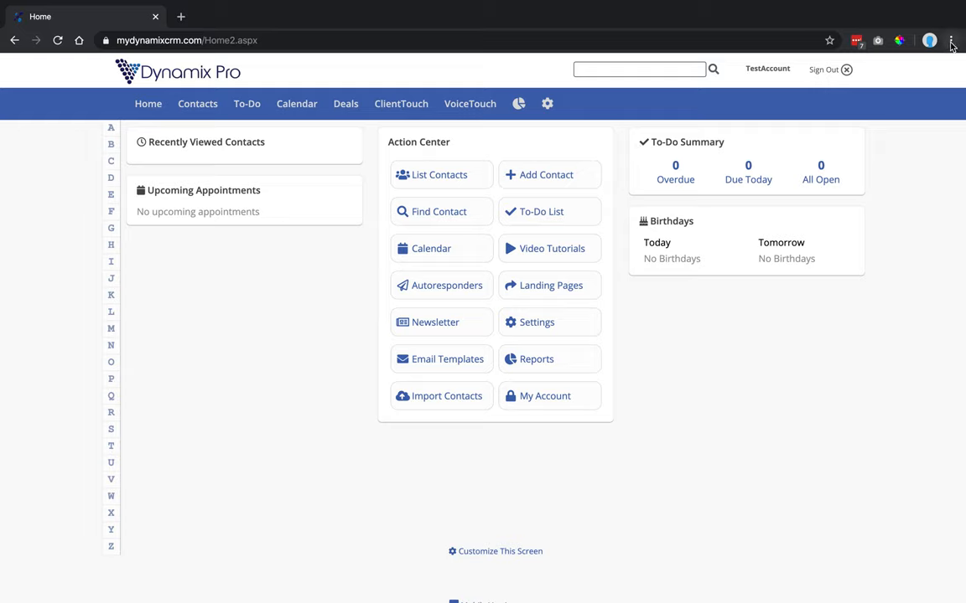
pyautogui.moveTo(858, 199)
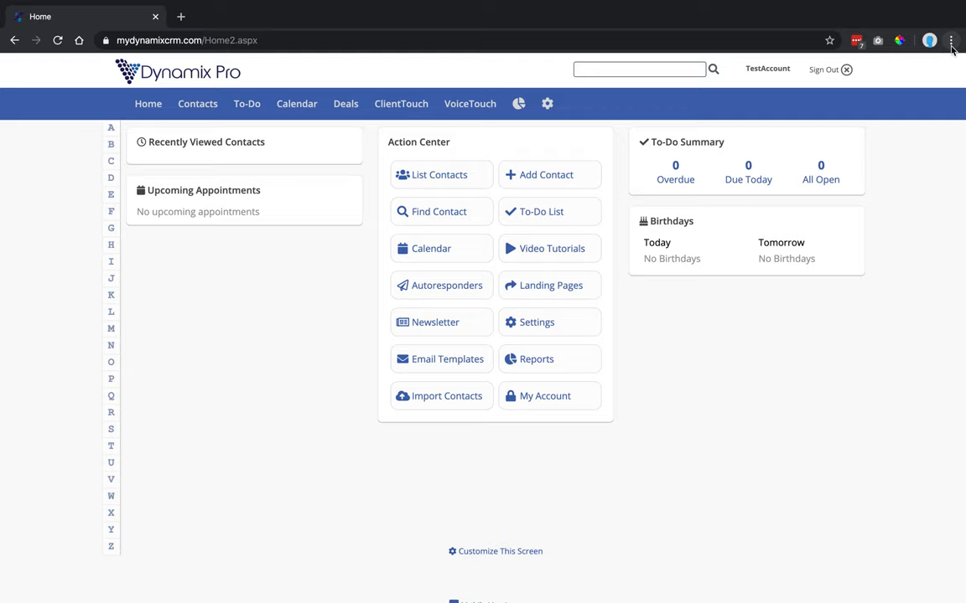
pyautogui.moveTo(952, 40)
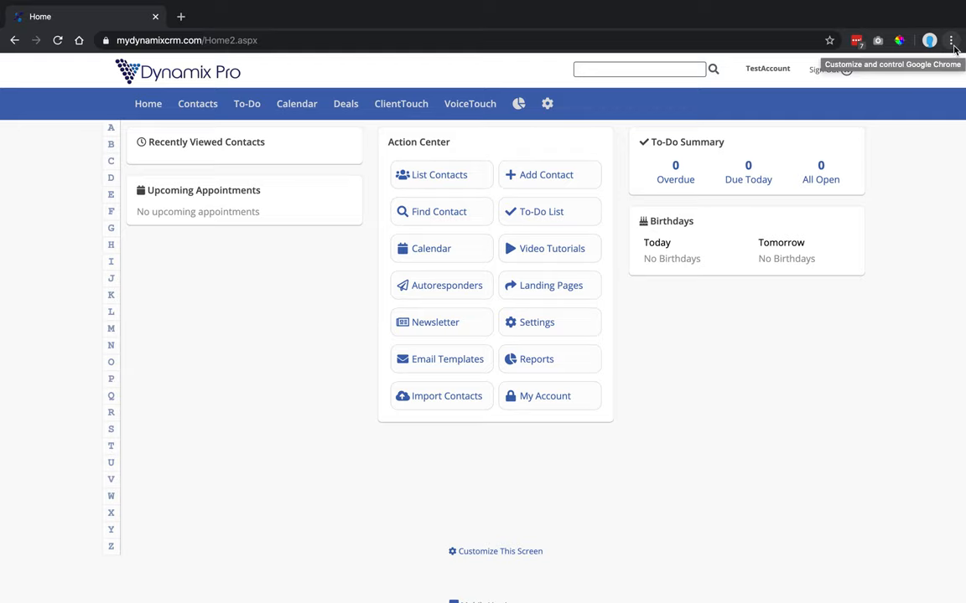
# Show Chrome's bookmarks bar above the Dynamix Pro dashboard from the main menu
pyautogui.click(952, 41)
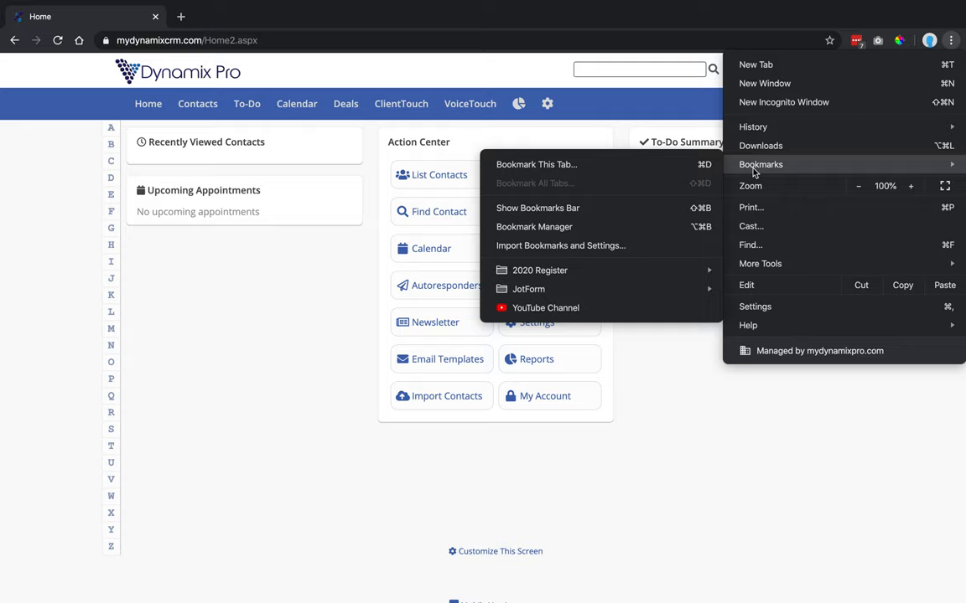
pyautogui.moveTo(584, 208)
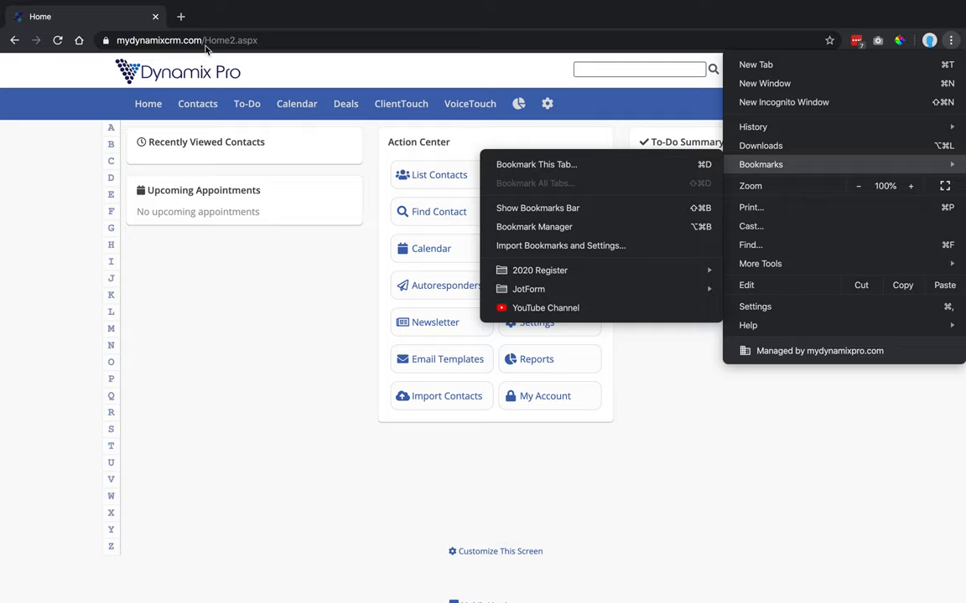
pyautogui.moveTo(262, 52)
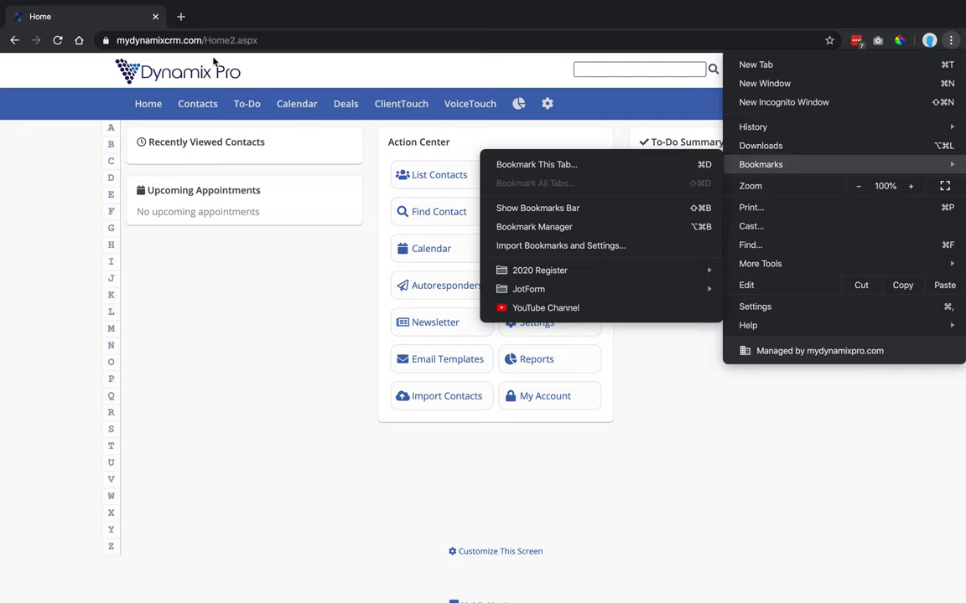
pyautogui.moveTo(521, 158)
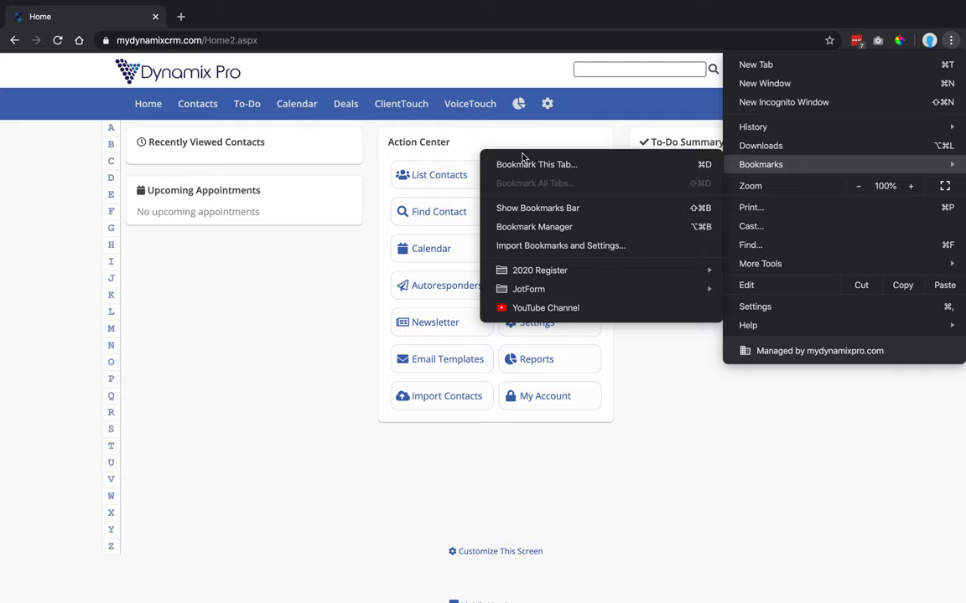
pyautogui.moveTo(536, 207)
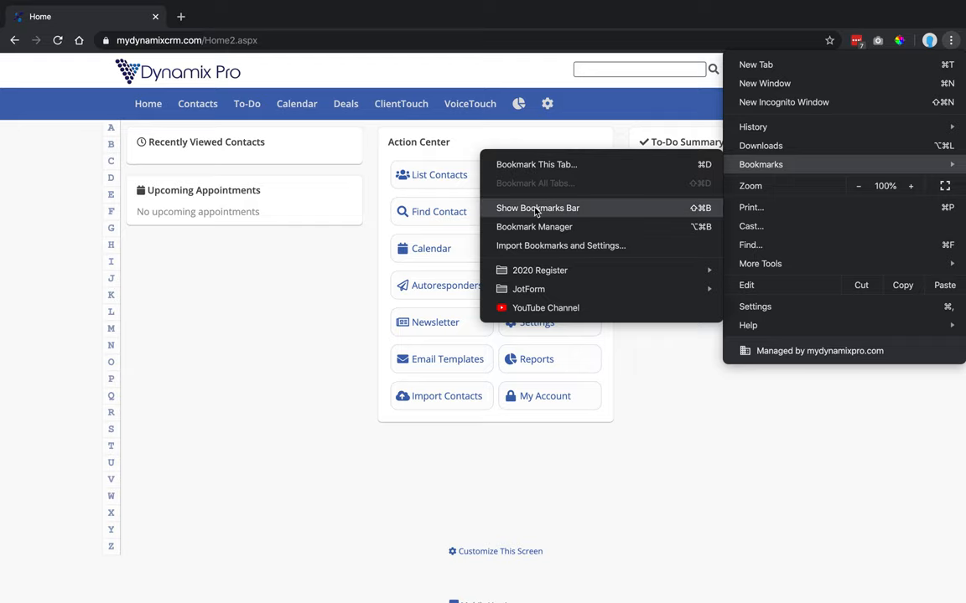
pyautogui.click(536, 208)
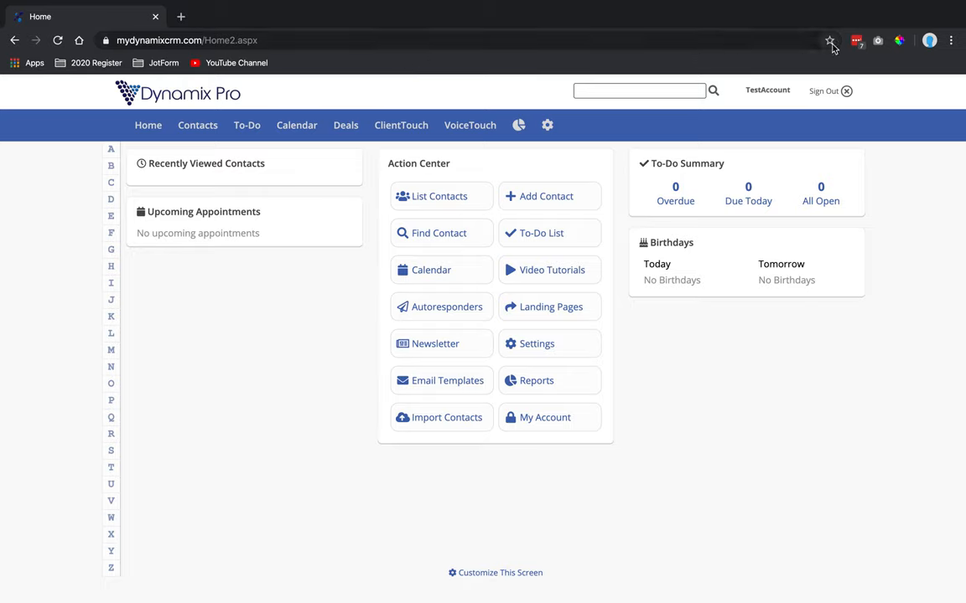
pyautogui.moveTo(830, 40)
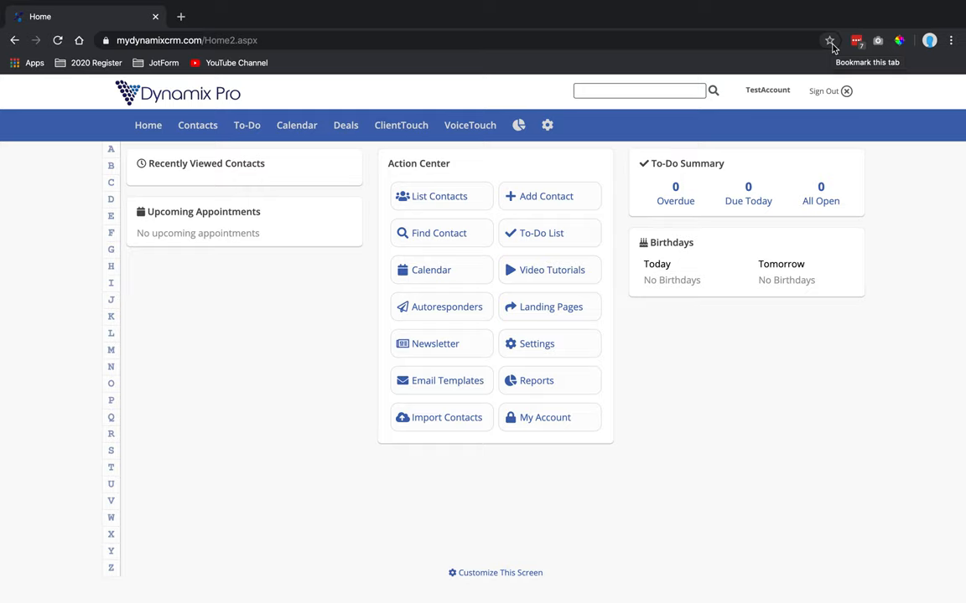
# Save a bookmark named 'Dynamix Pro' for the CRM home page in the Bookmarks Bar folder
pyautogui.click(829, 40)
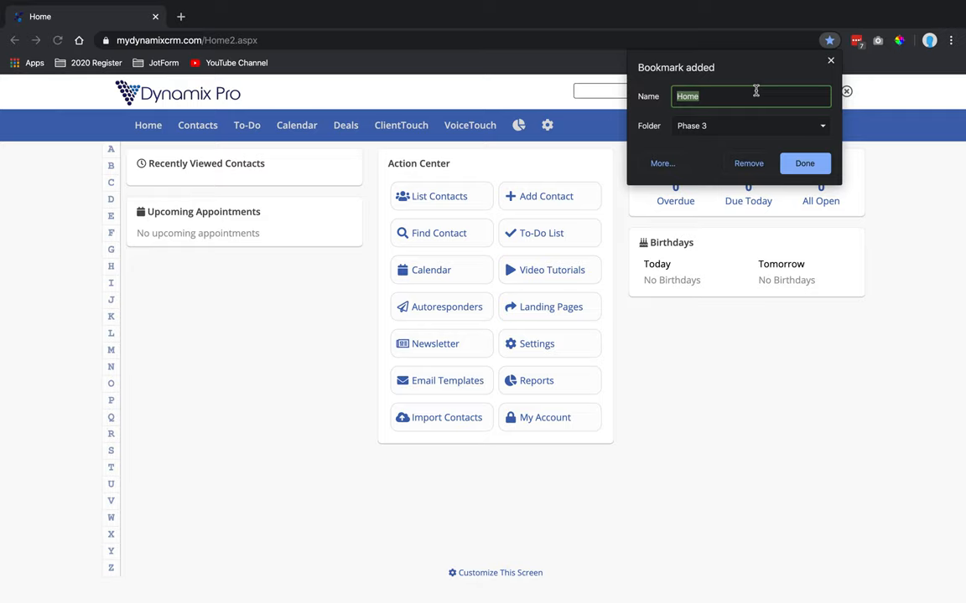
pyautogui.write('Dynamix Pro')
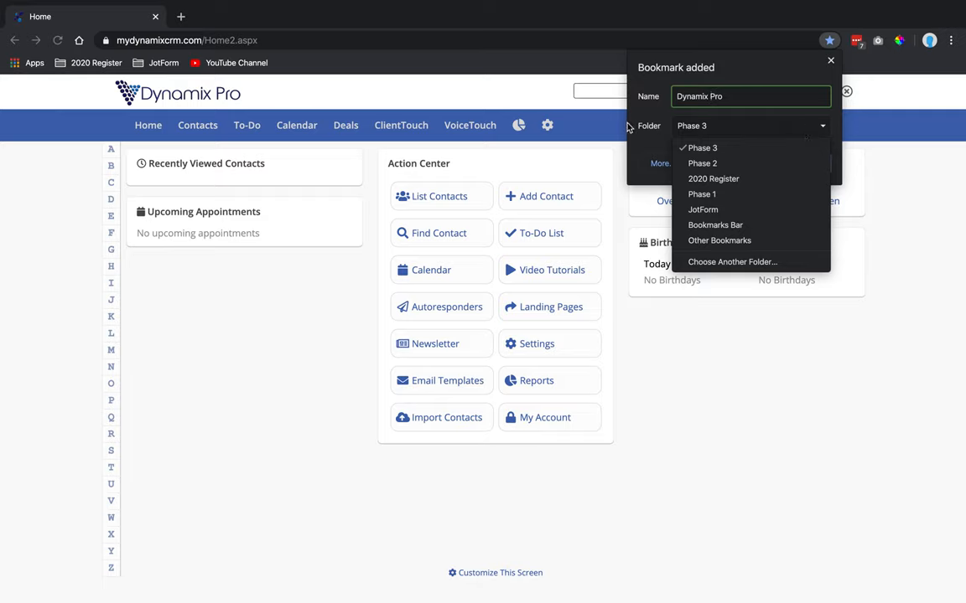
pyautogui.moveTo(644, 141)
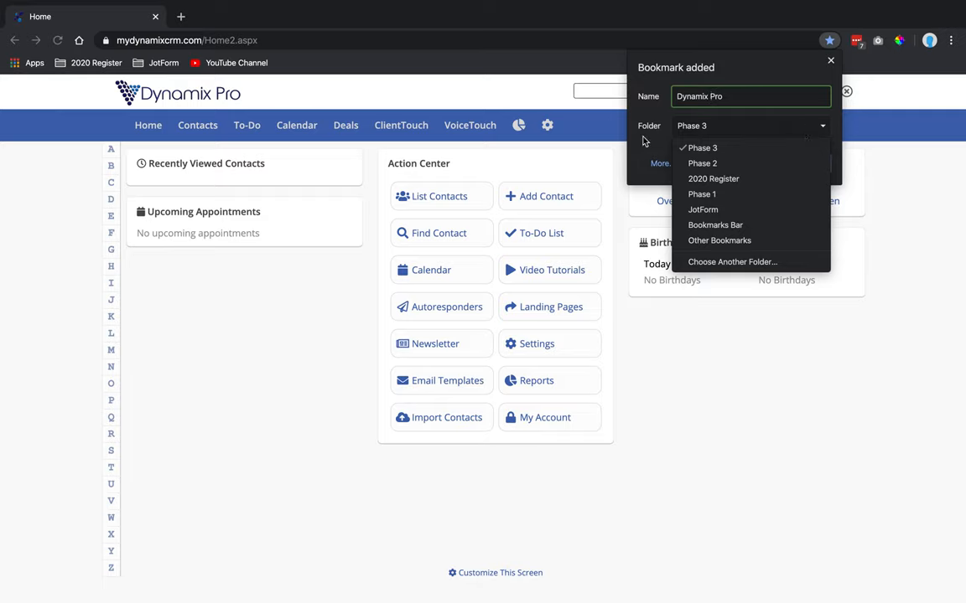
pyautogui.moveTo(714, 225)
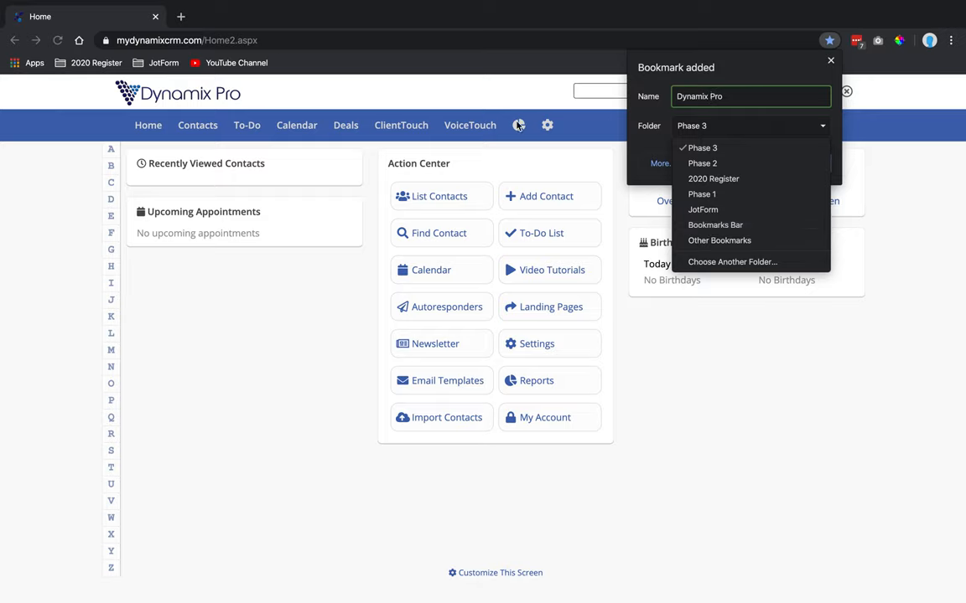
pyautogui.click(714, 225)
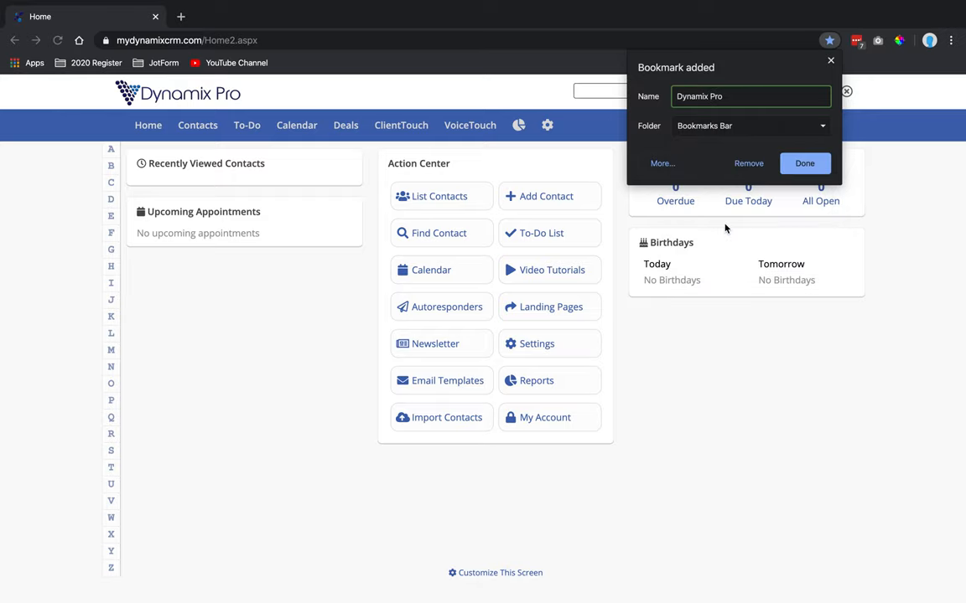
pyautogui.moveTo(695, 145)
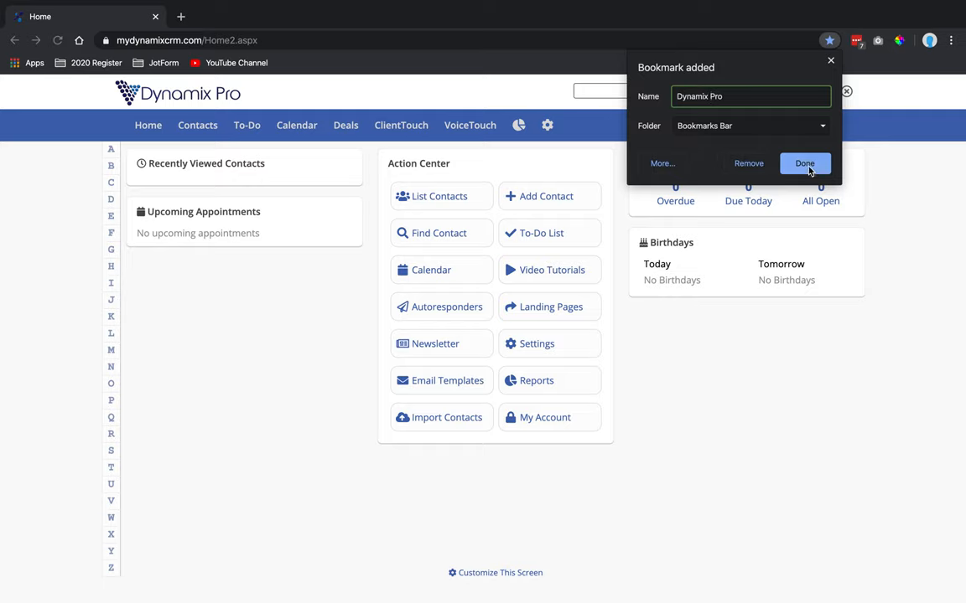
pyautogui.click(805, 165)
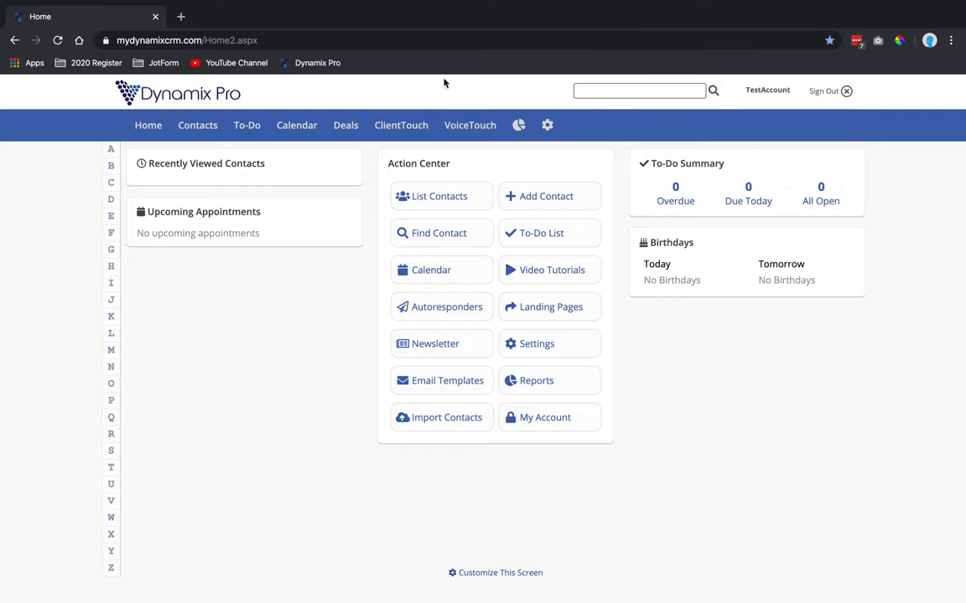
pyautogui.moveTo(317, 64)
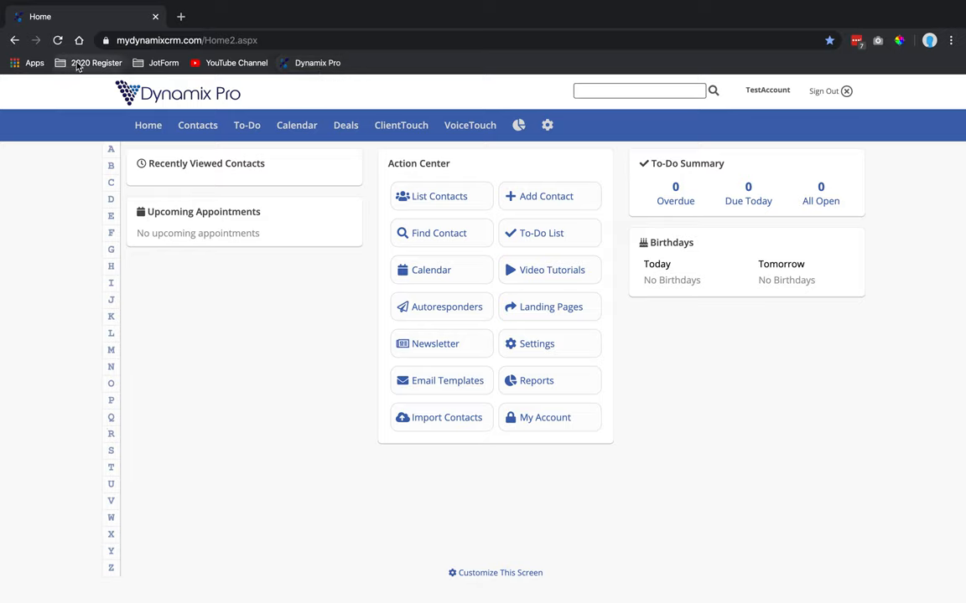
pyautogui.moveTo(677, 72)
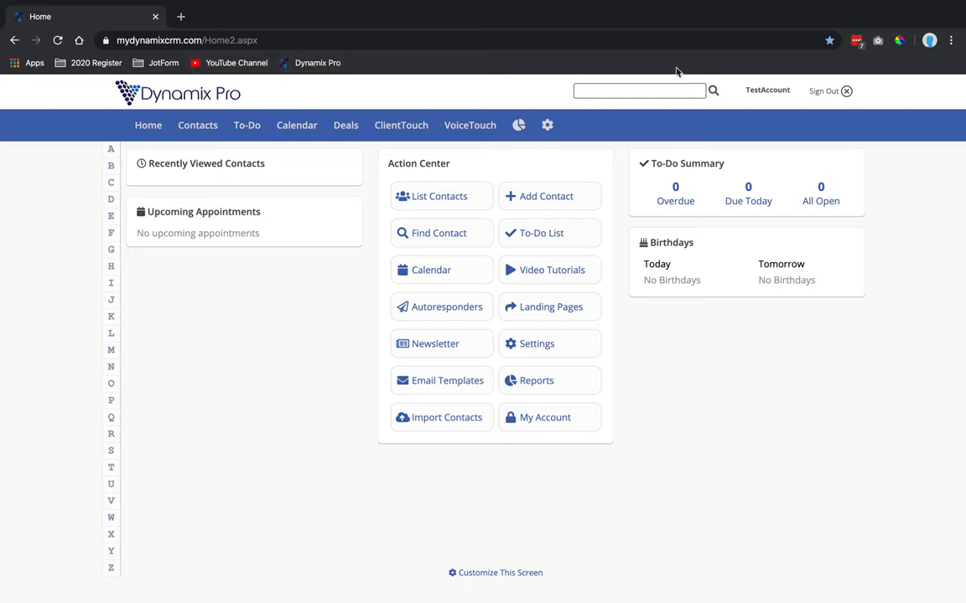
pyautogui.moveTo(949, 64)
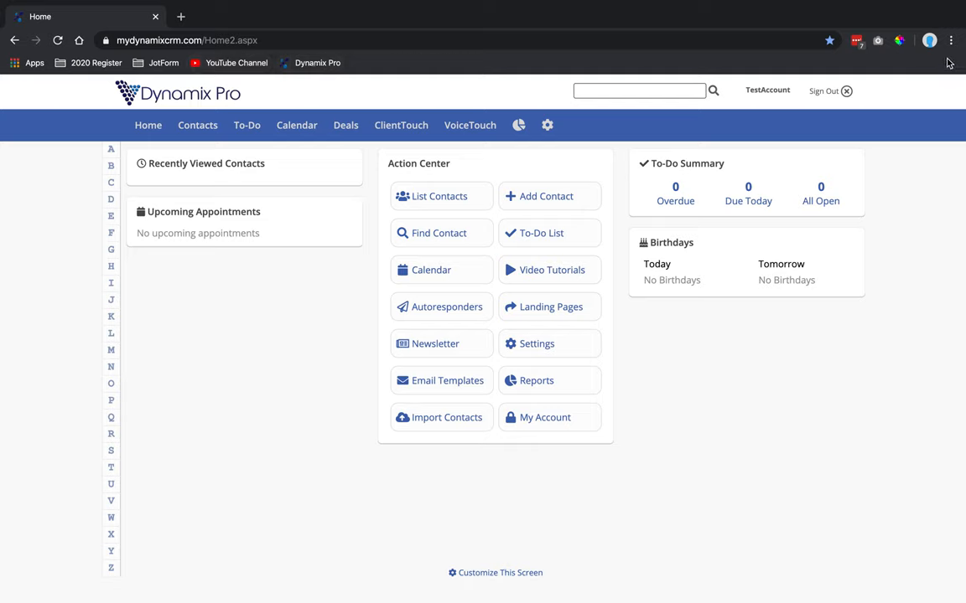
pyautogui.moveTo(938, 70)
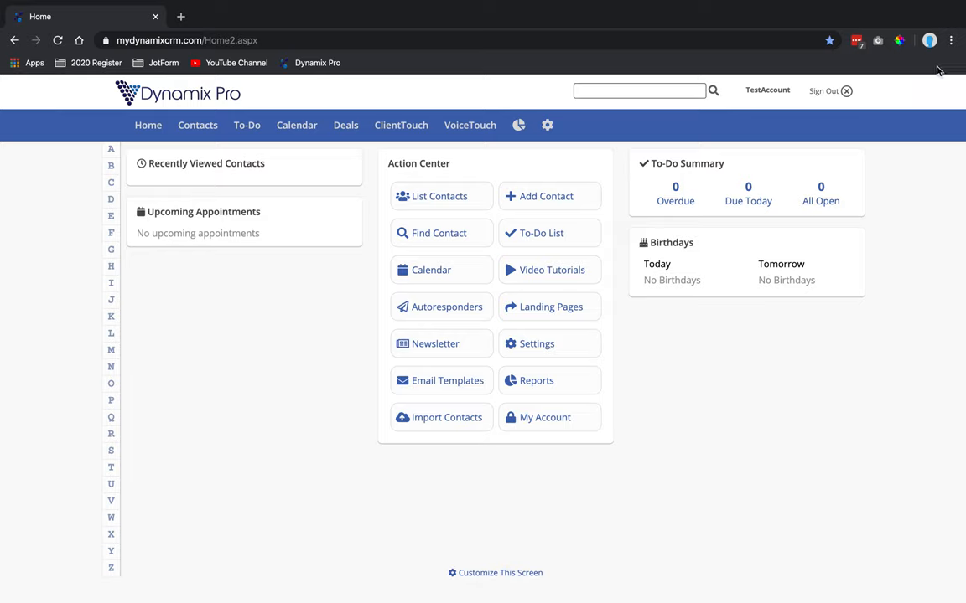
pyautogui.moveTo(896, 96)
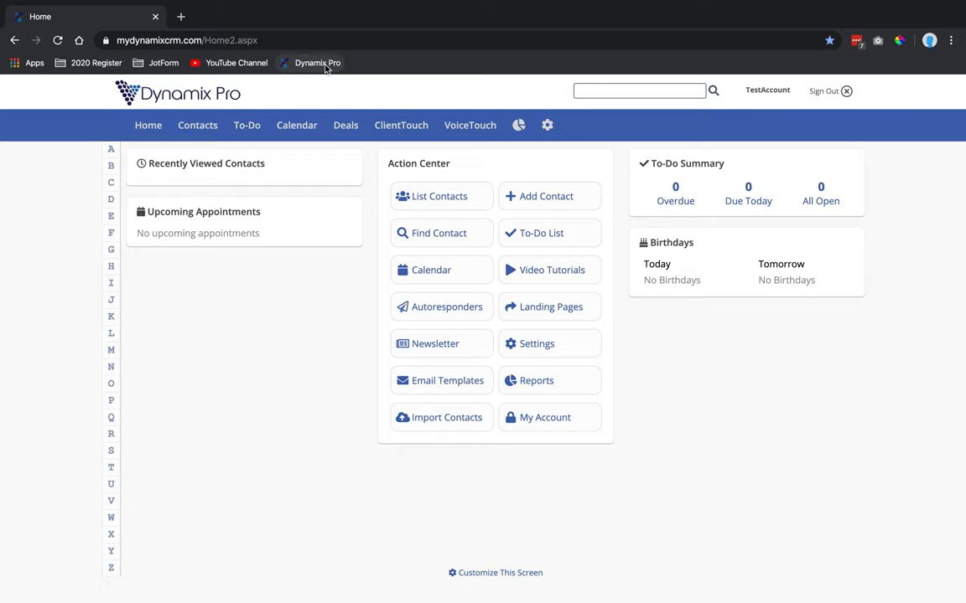
pyautogui.moveTo(208, 69)
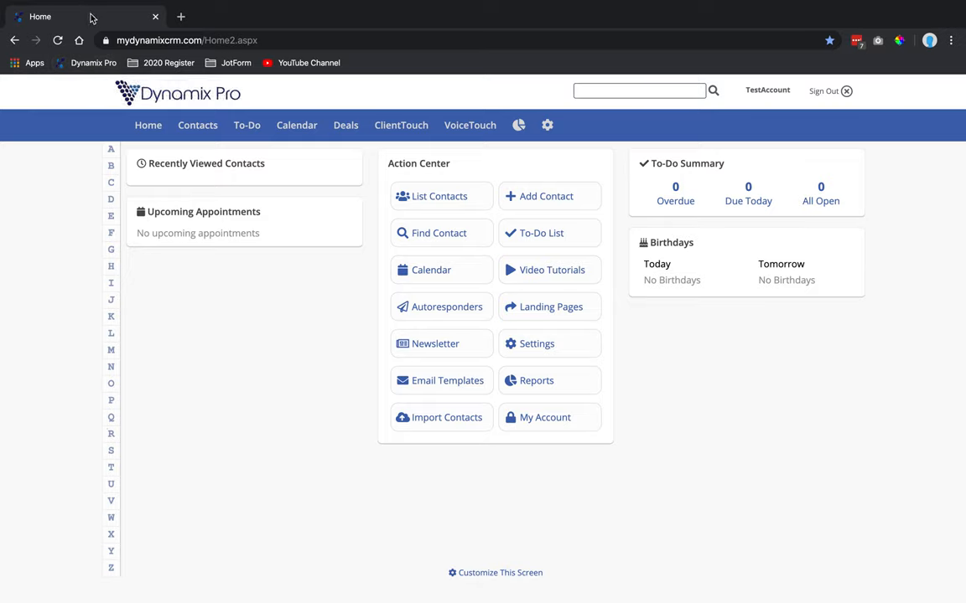
pyautogui.moveTo(86, 62)
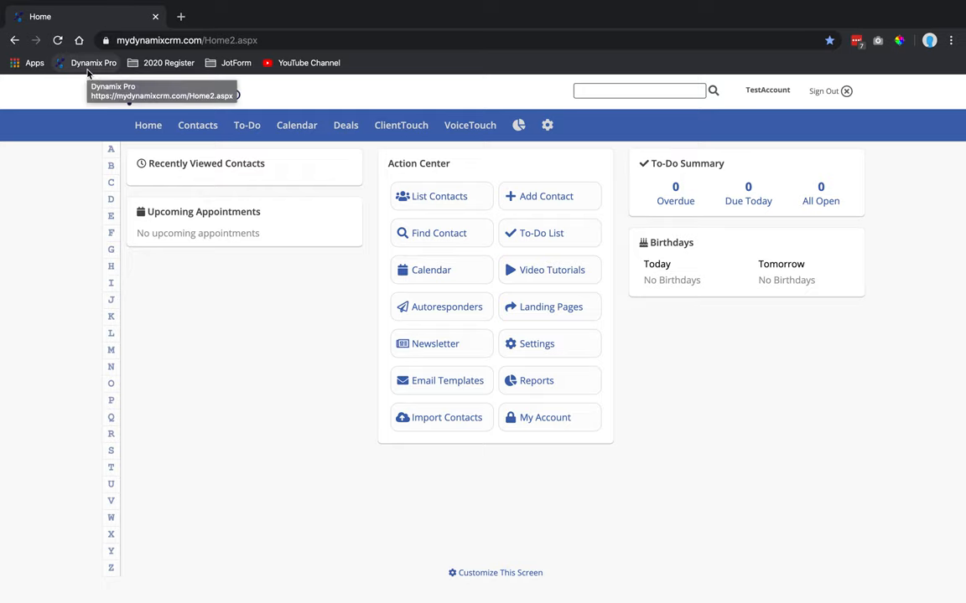